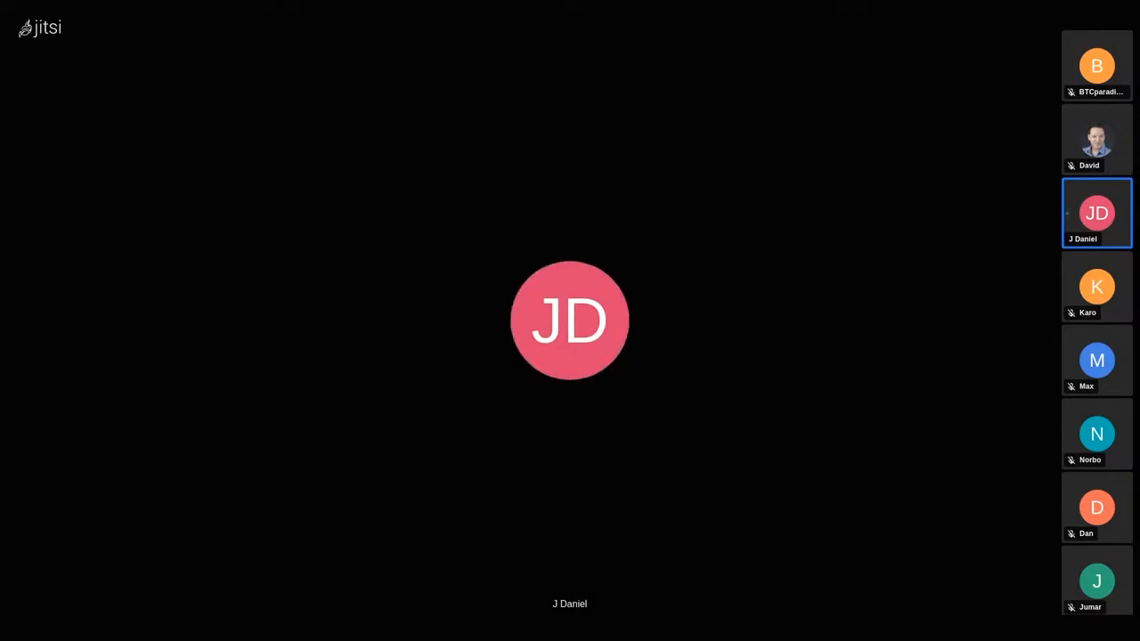
{"action": "left_click", "coordinate": [1096, 139]}
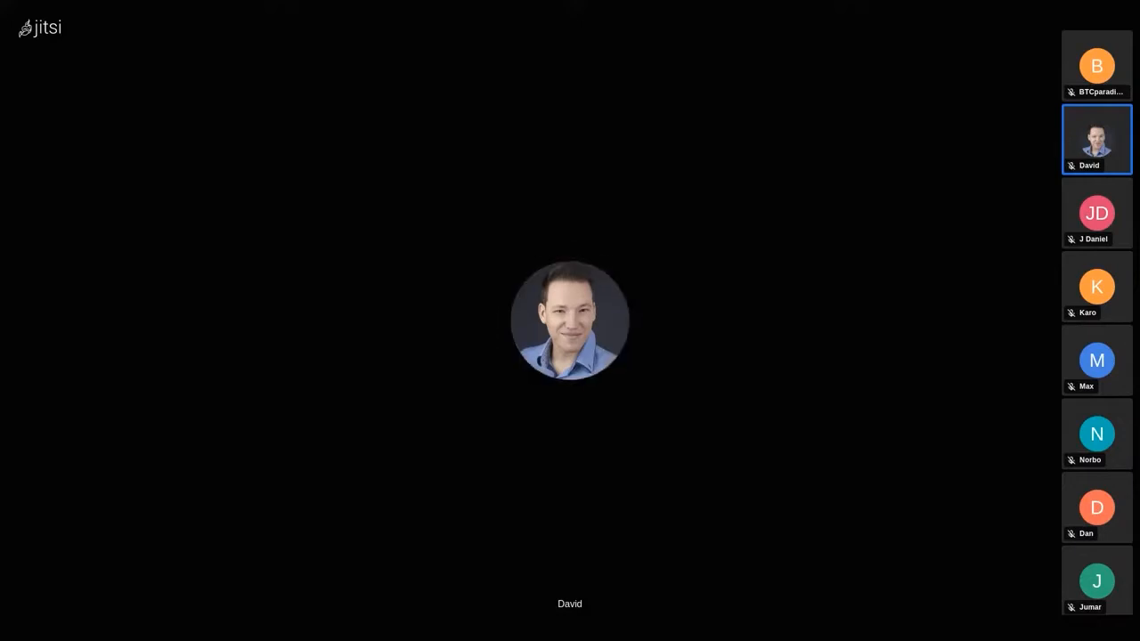
{"action": "left_click", "coordinate": [1096, 213]}
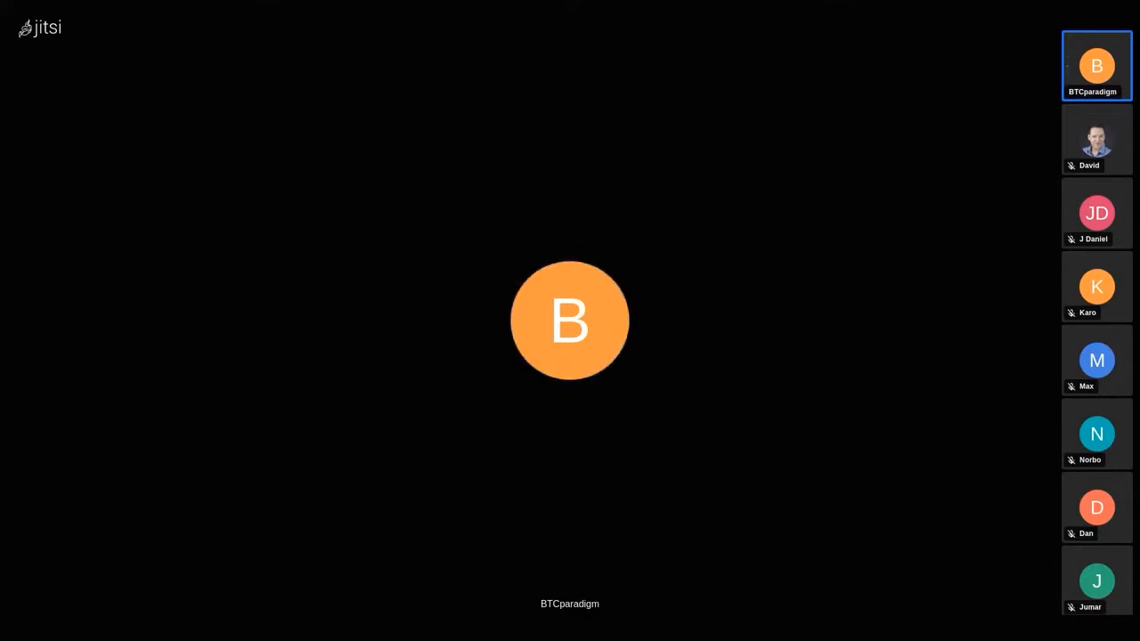
{"action": "left_click", "coordinate": [1096, 139]}
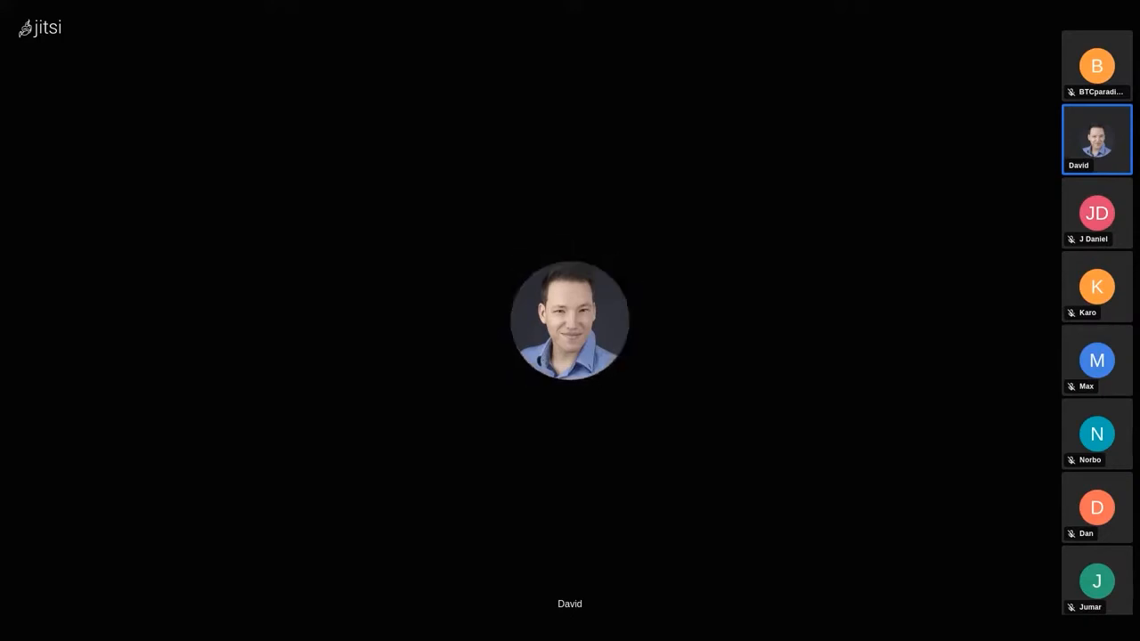
{"action": "left_click", "coordinate": [1096, 65]}
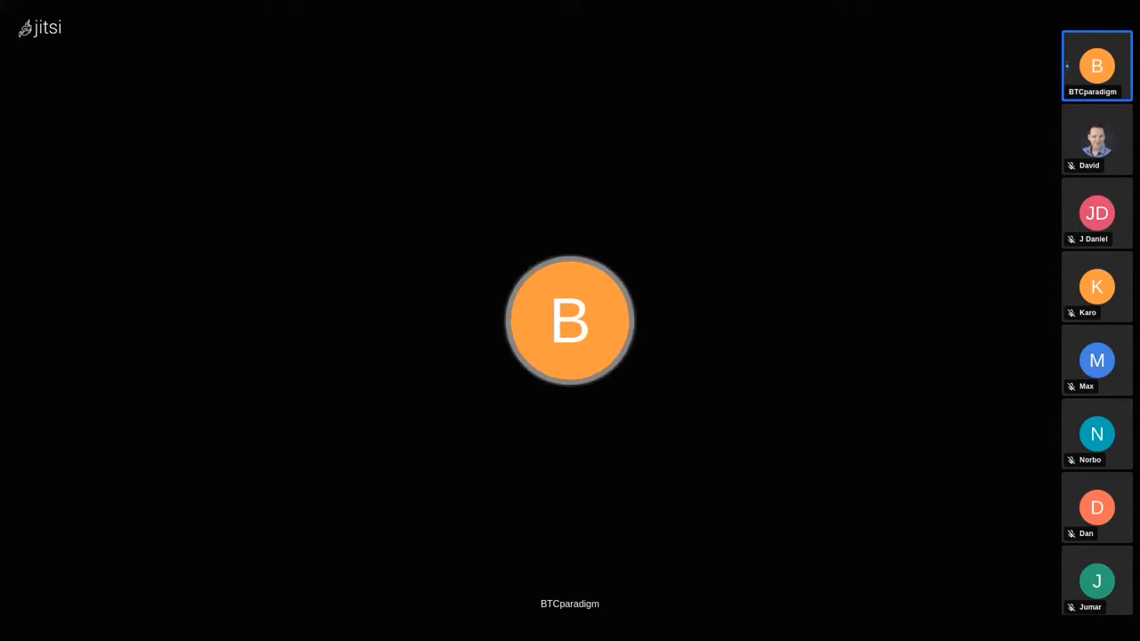
{"action": "left_click", "coordinate": [1096, 360]}
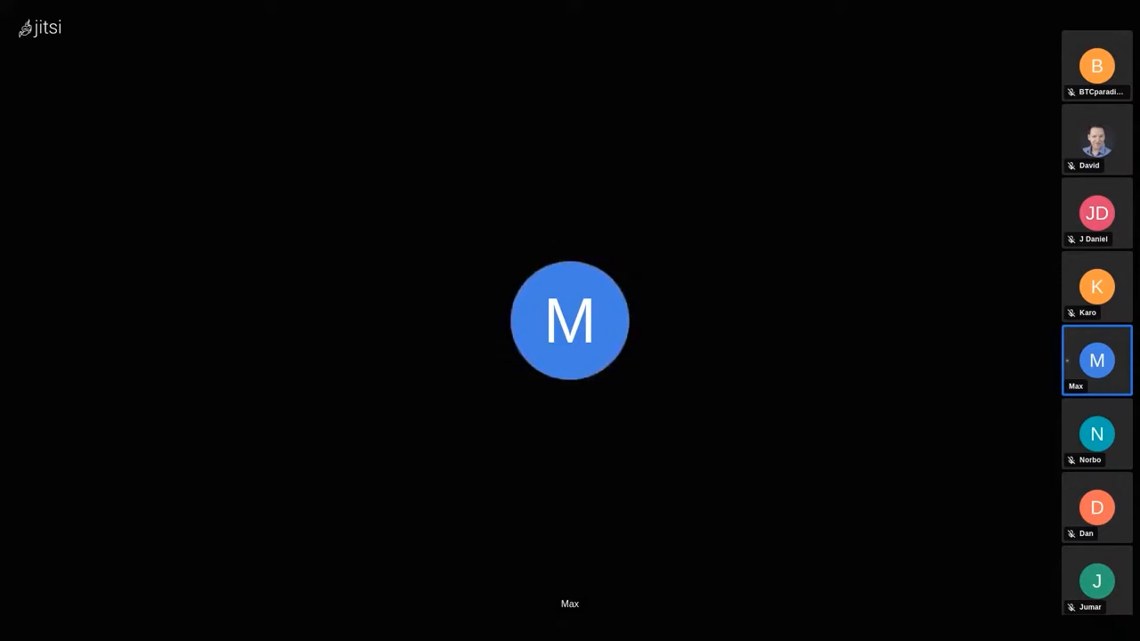
{"action": "left_click", "coordinate": [1096, 65]}
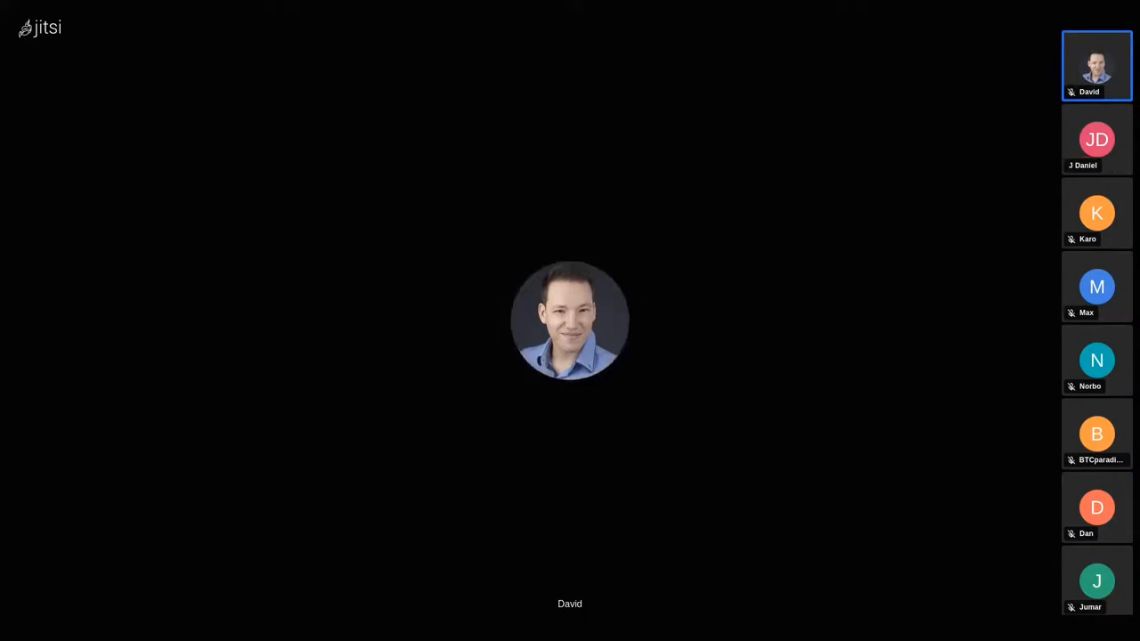
{"action": "left_click", "coordinate": [1096, 139]}
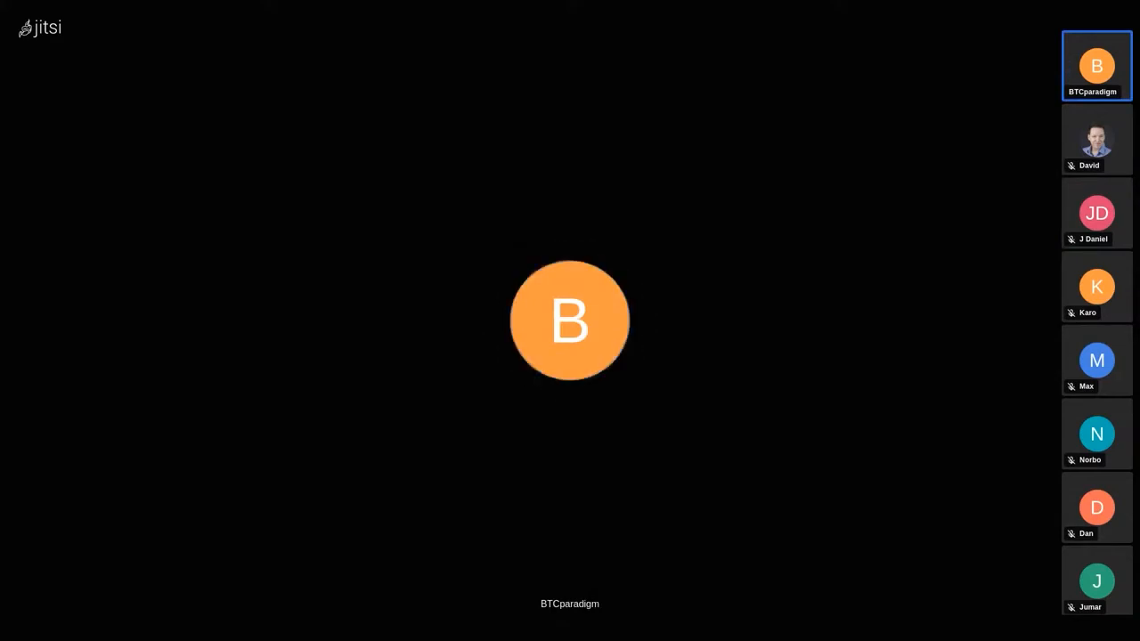
{"action": "left_click", "coordinate": [1096, 213]}
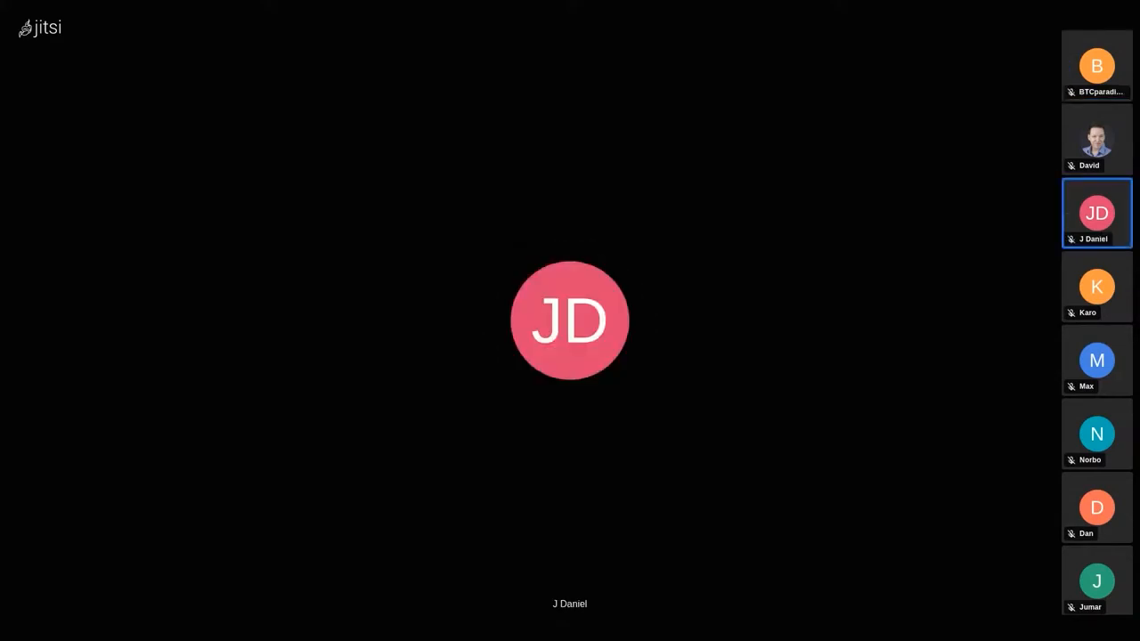
{"action": "left_click", "coordinate": [1096, 65]}
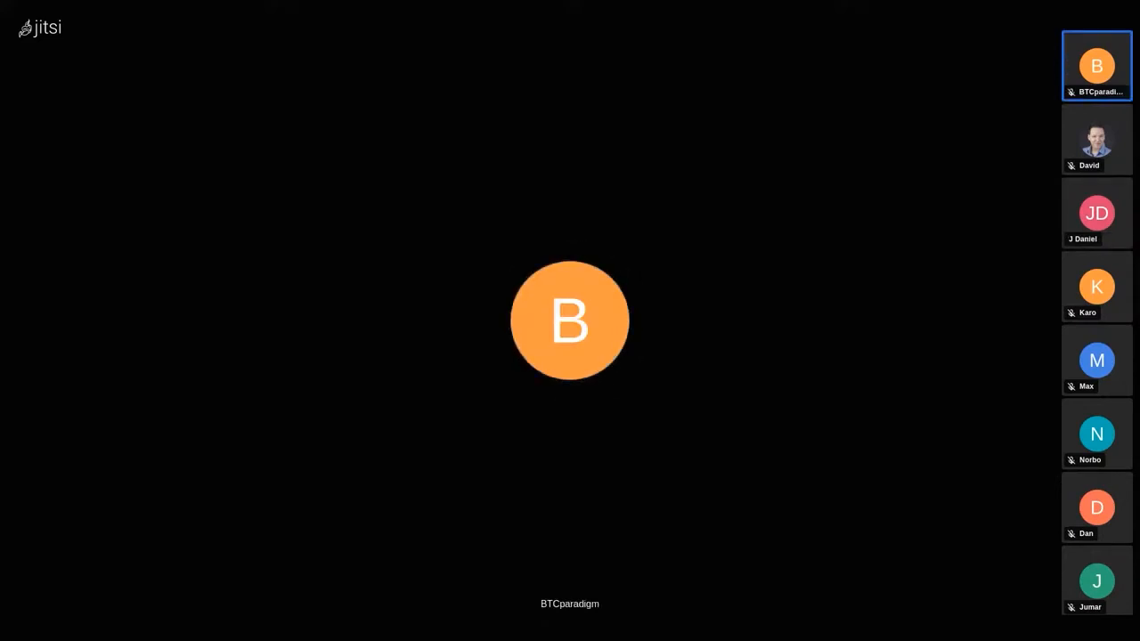
{"action": "left_click", "coordinate": [1096, 213]}
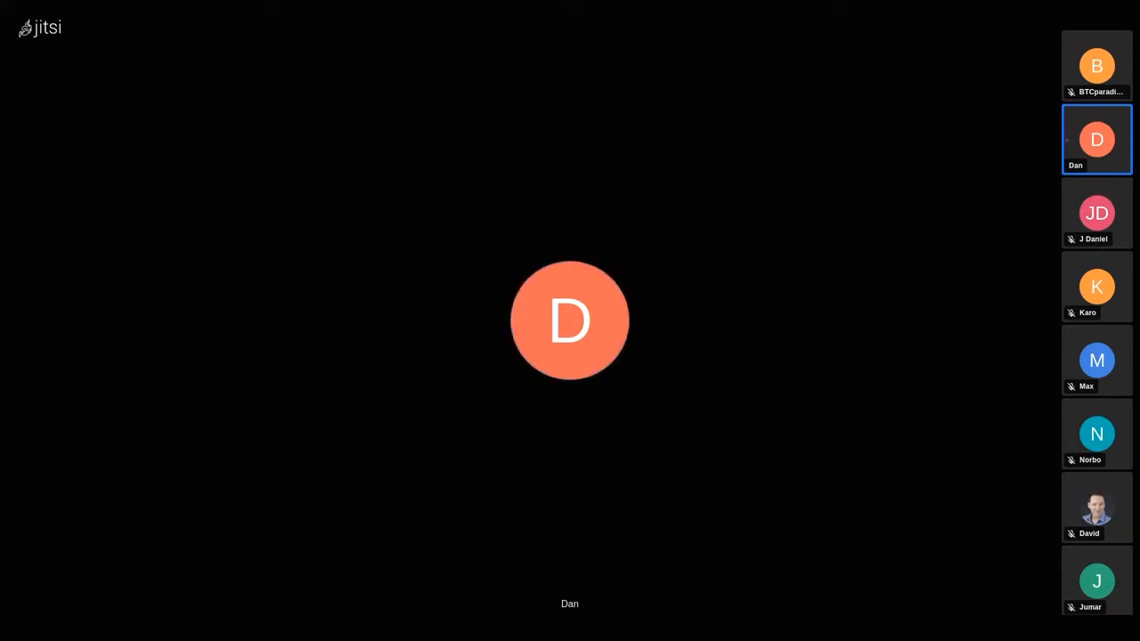
{"action": "left_click", "coordinate": [1096, 212]}
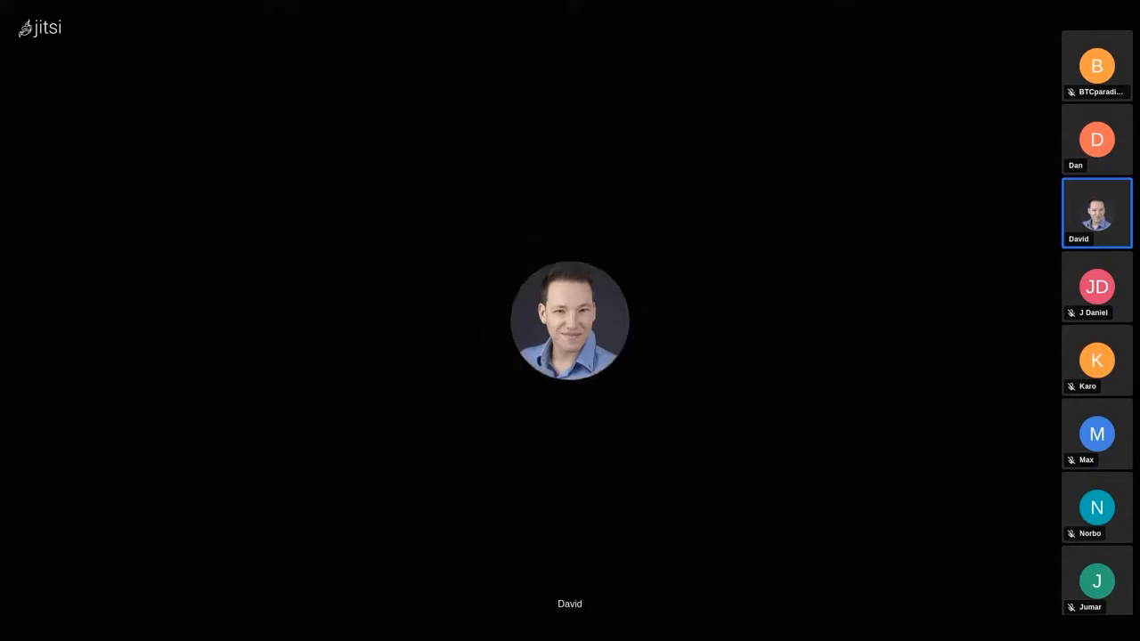
{"action": "left_click", "coordinate": [1096, 140]}
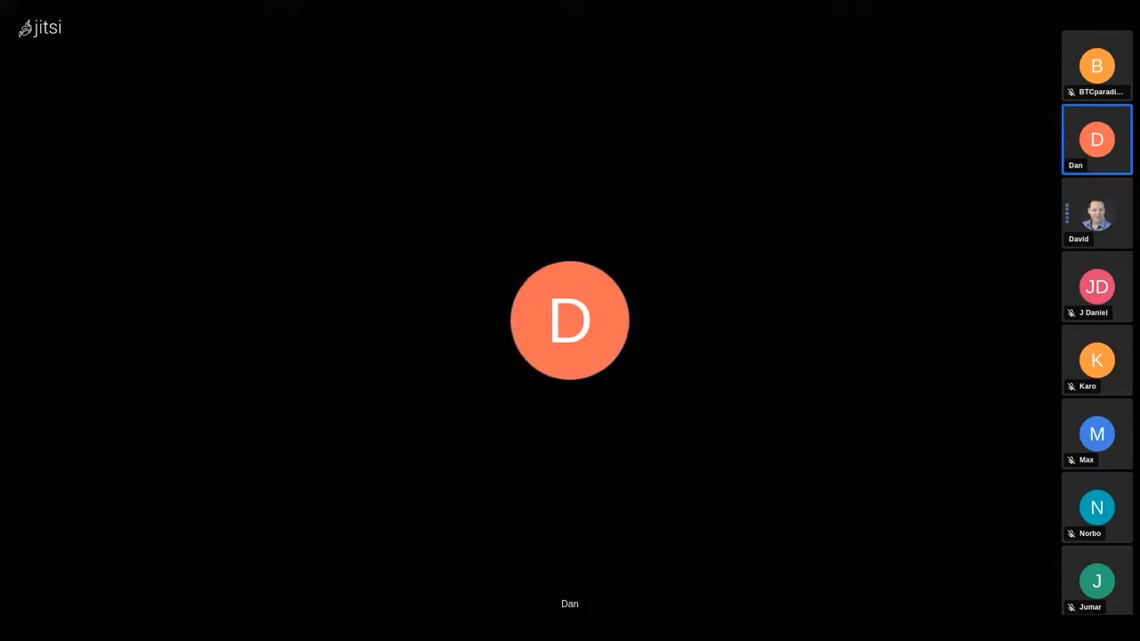
{"action": "left_click", "coordinate": [1096, 213]}
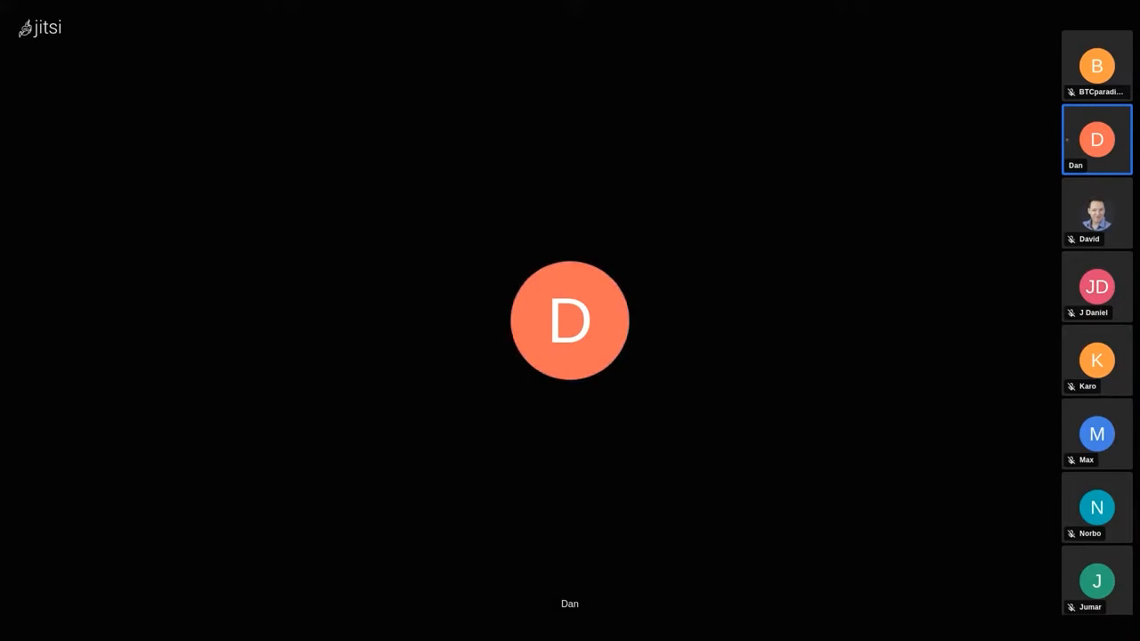
{"action": "left_click", "coordinate": [1096, 286]}
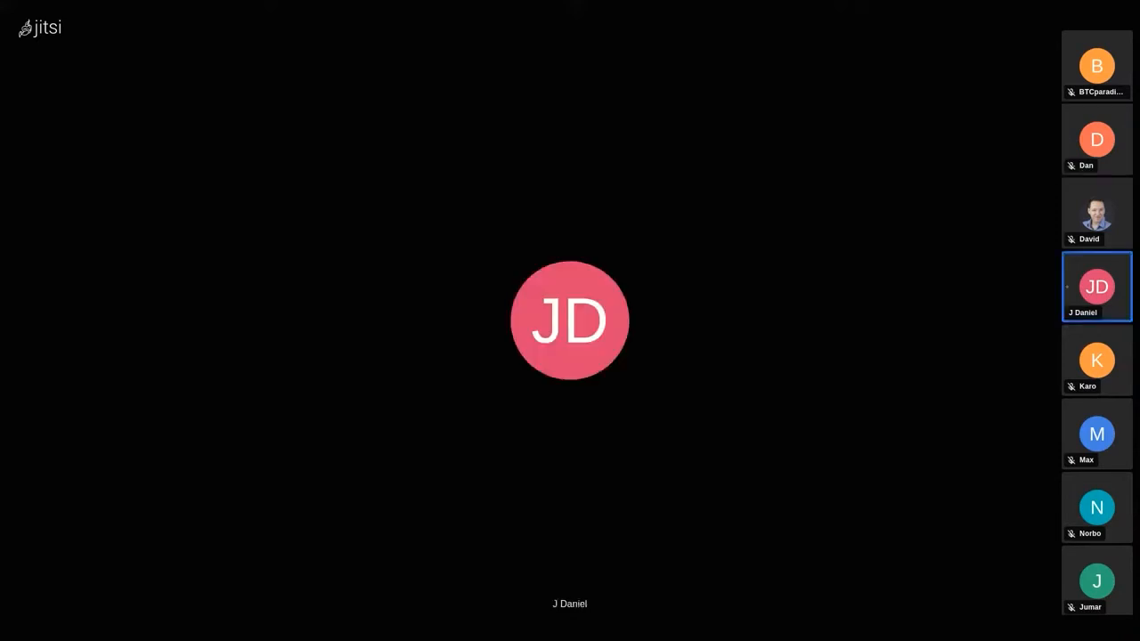
{"action": "left_click", "coordinate": [1096, 507]}
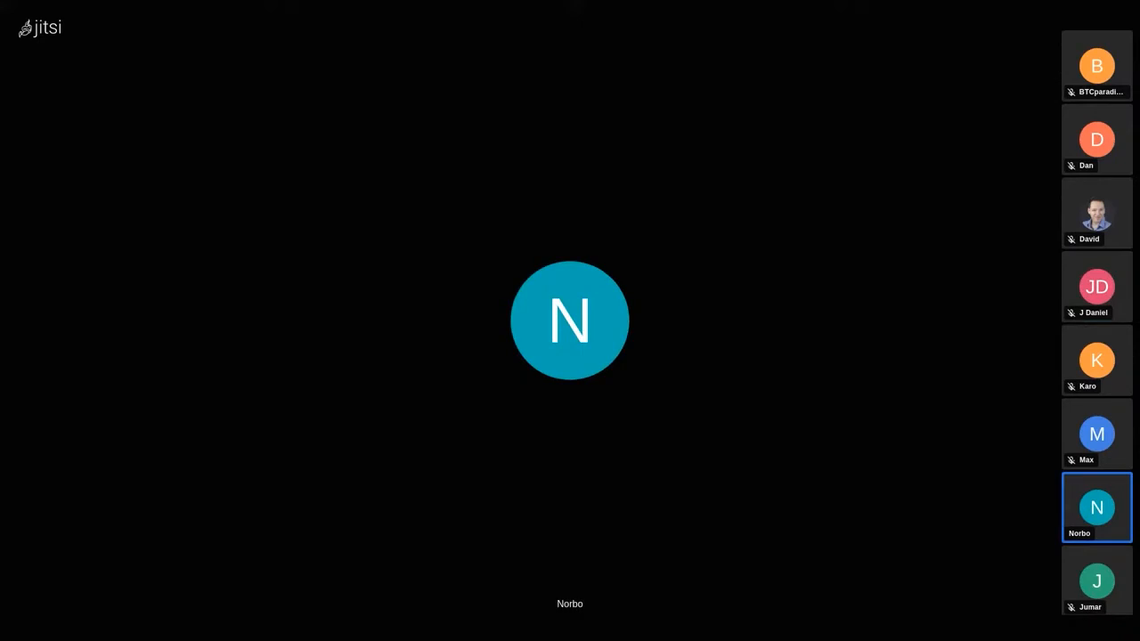
{"action": "left_click", "coordinate": [1096, 139]}
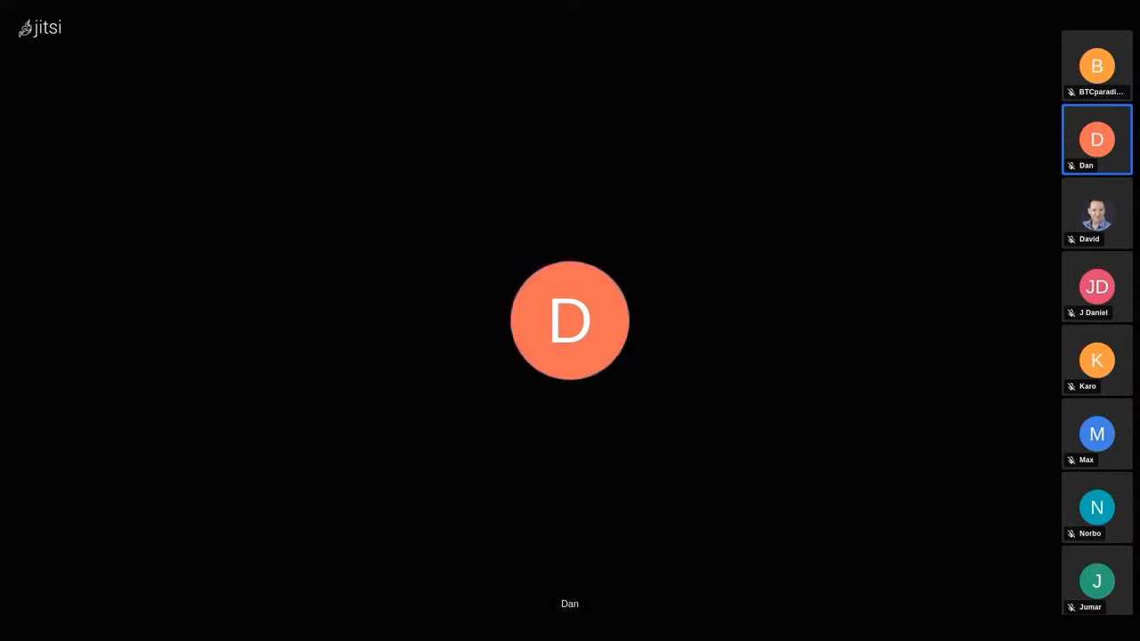
{"action": "left_click", "coordinate": [1096, 508]}
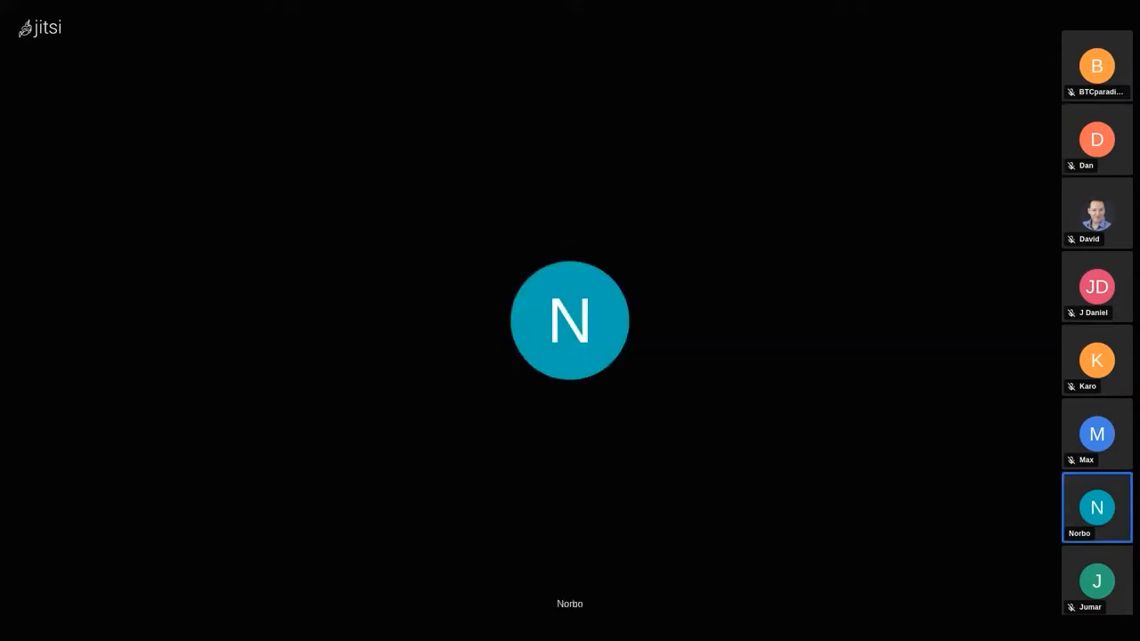
{"action": "left_click", "coordinate": [1096, 287]}
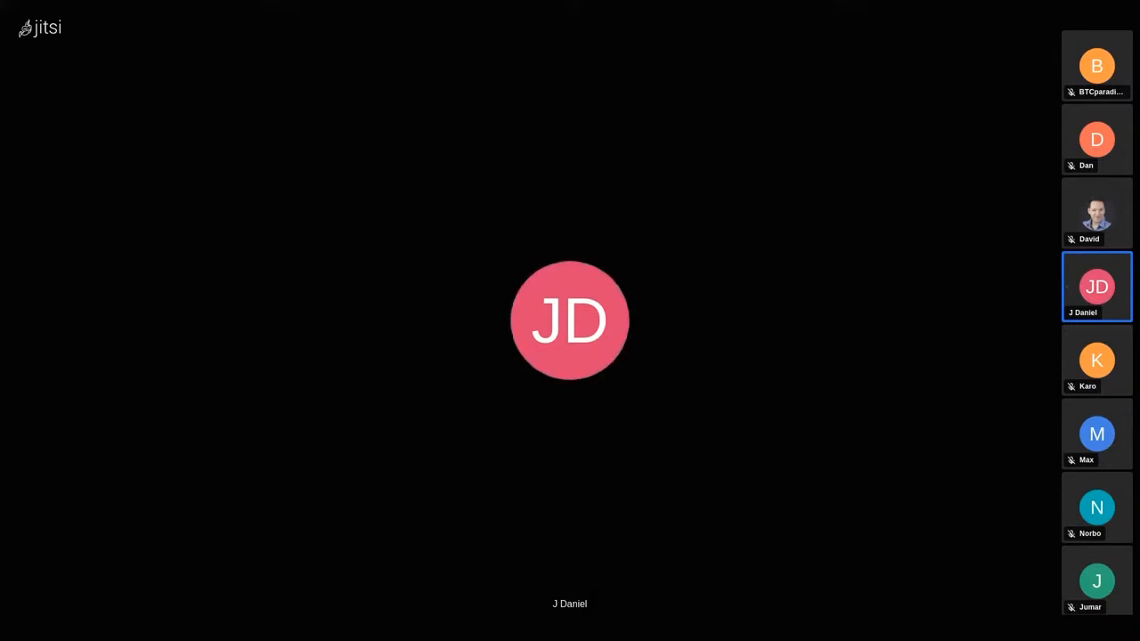
{"action": "left_click", "coordinate": [1096, 507]}
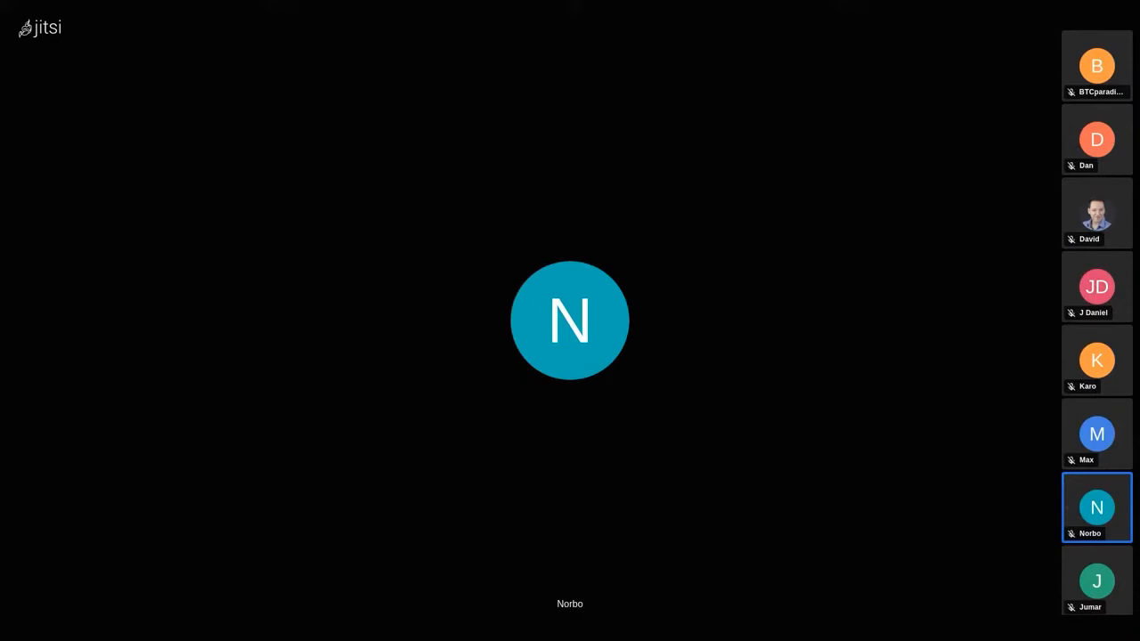
{"action": "left_click", "coordinate": [1096, 287]}
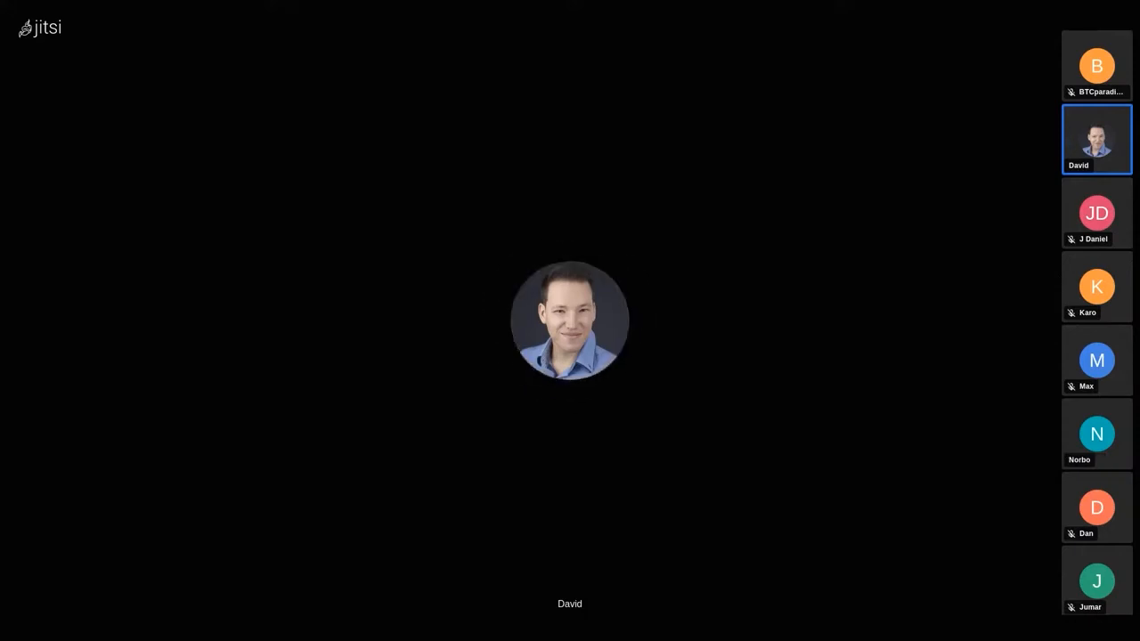
{"action": "left_click", "coordinate": [1096, 213]}
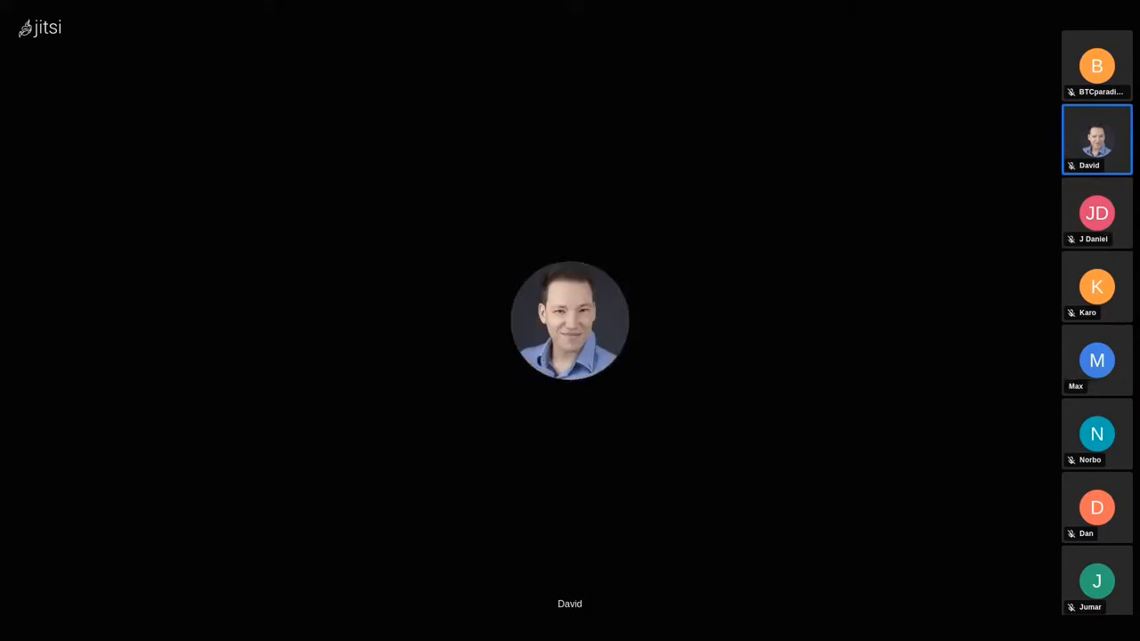
{"action": "left_click", "coordinate": [1097, 213]}
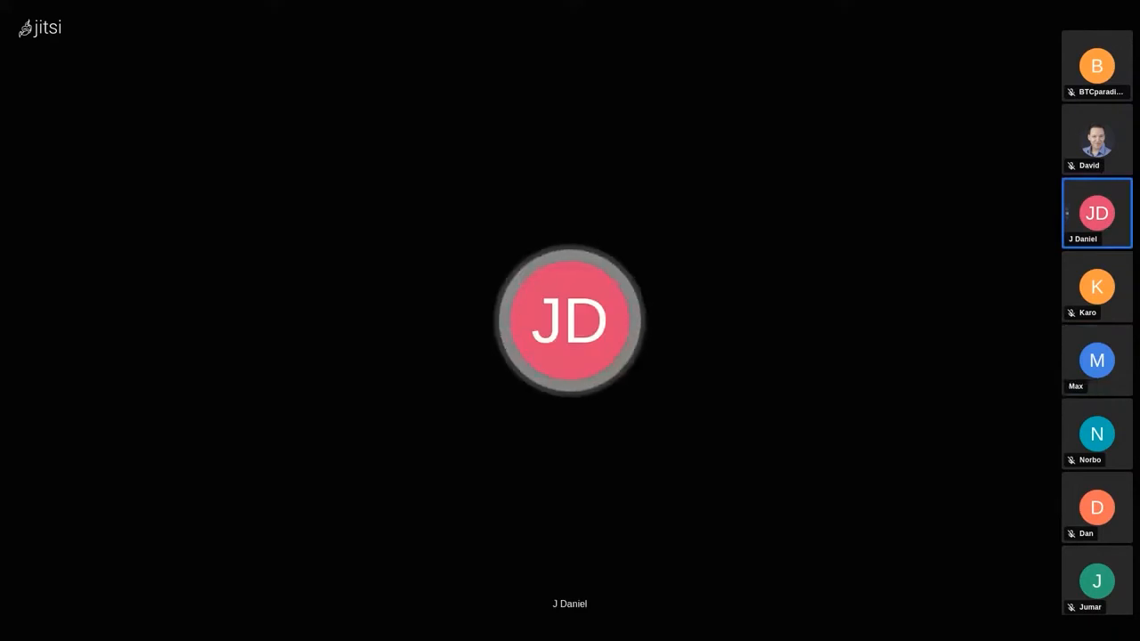
{"action": "left_click", "coordinate": [1096, 360]}
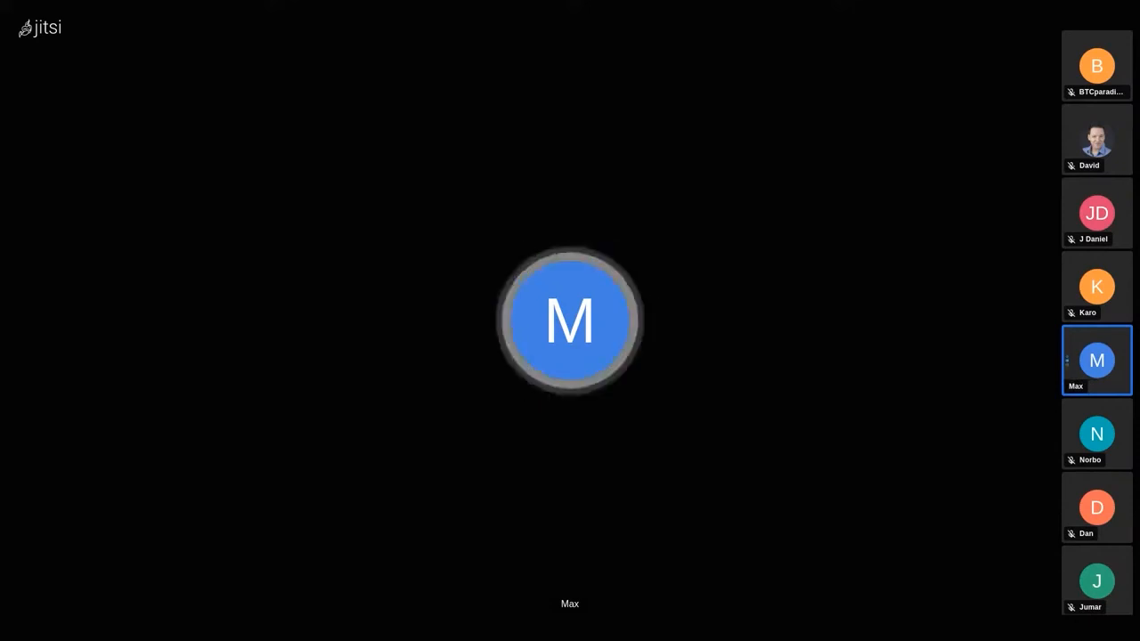
{"action": "left_click", "coordinate": [1096, 139]}
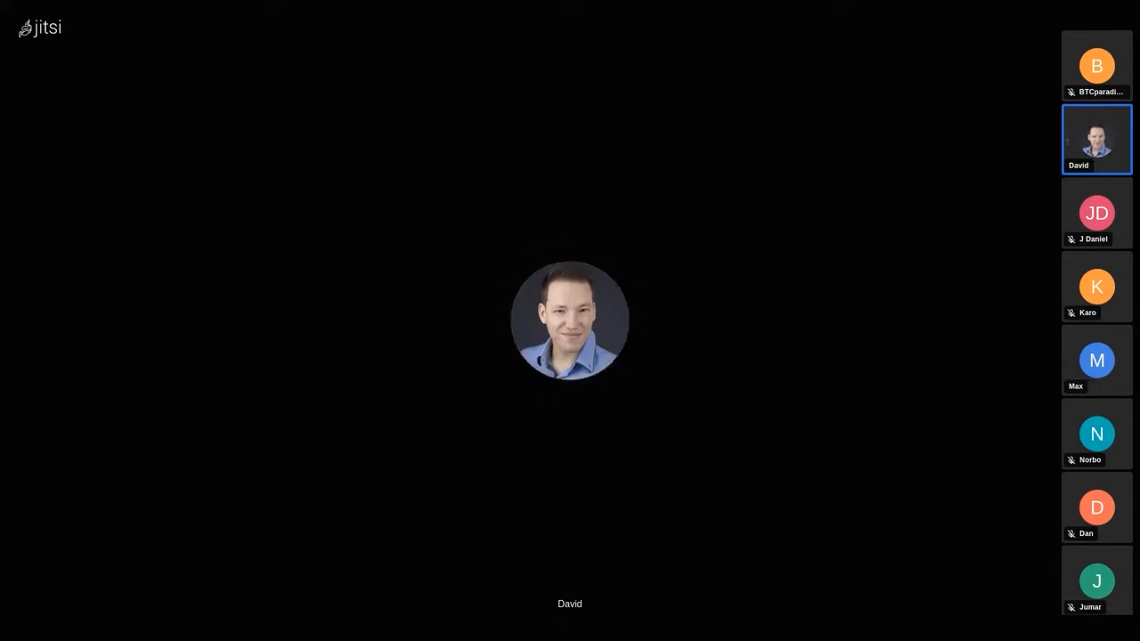
{"action": "left_click", "coordinate": [1096, 360]}
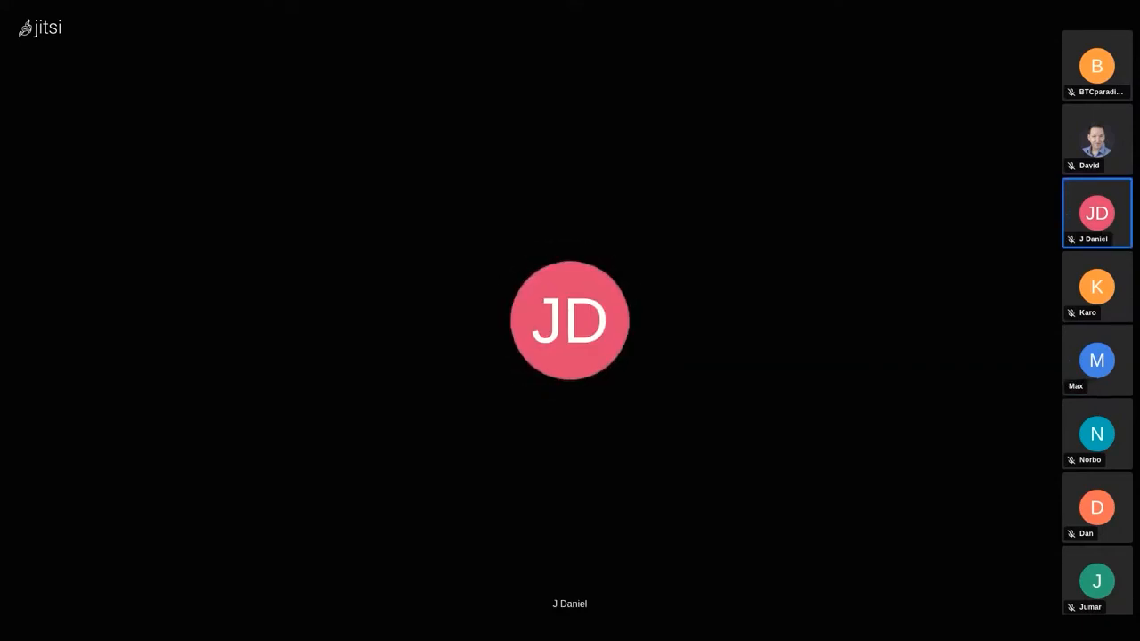
{"action": "left_click", "coordinate": [1096, 360]}
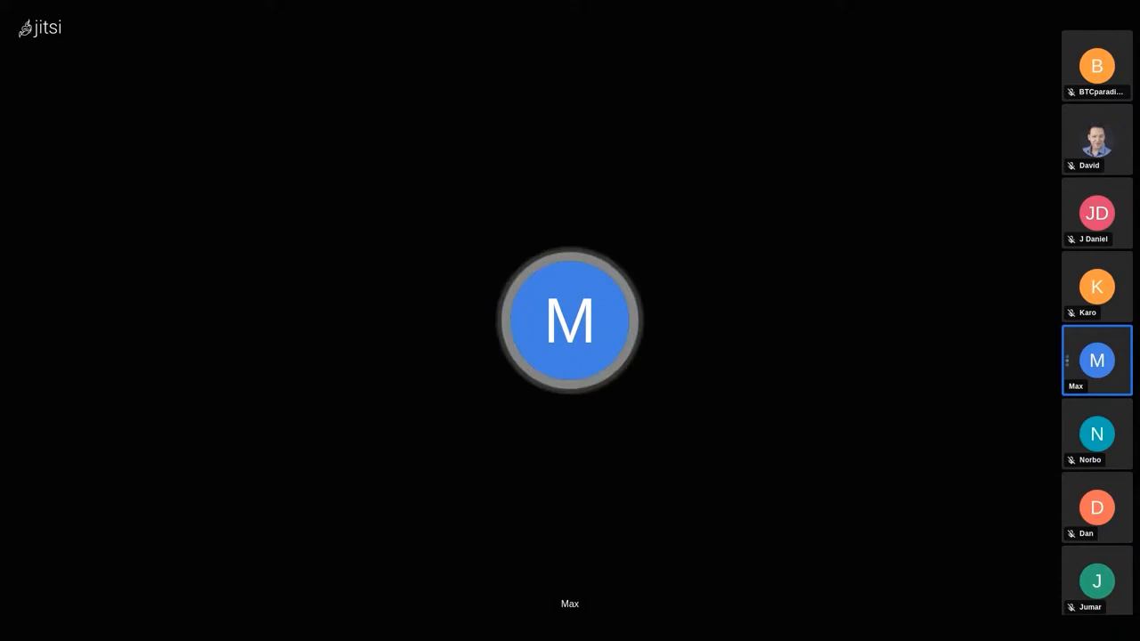
{"action": "left_click", "coordinate": [1096, 213]}
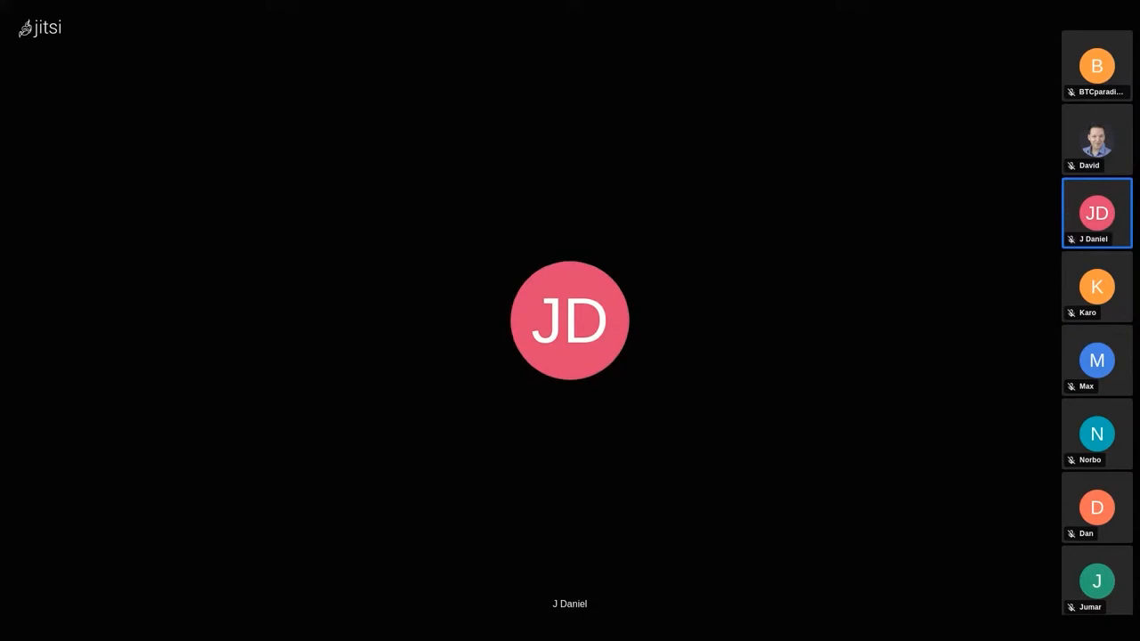
{"action": "left_click", "coordinate": [1096, 360]}
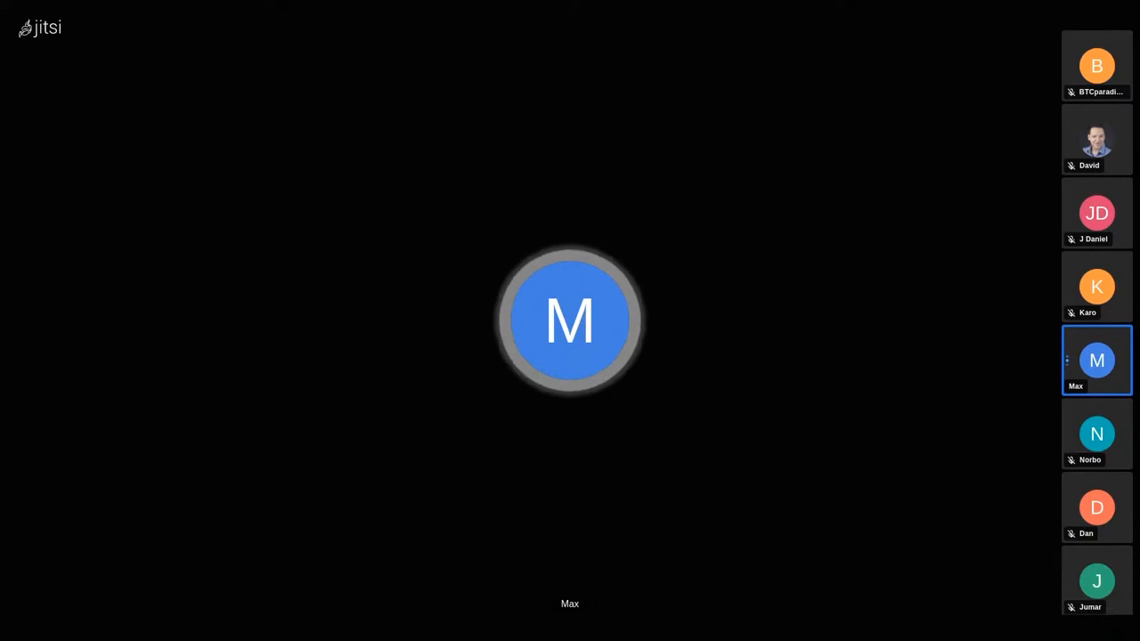
{"action": "left_click", "coordinate": [1096, 139]}
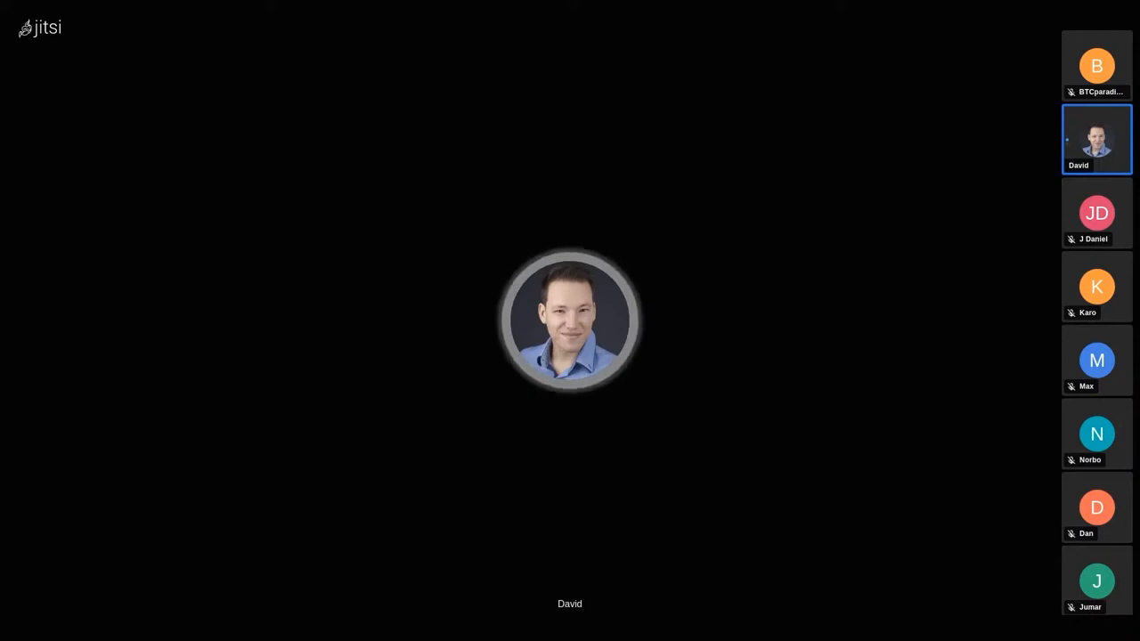
{"action": "left_click", "coordinate": [1096, 213]}
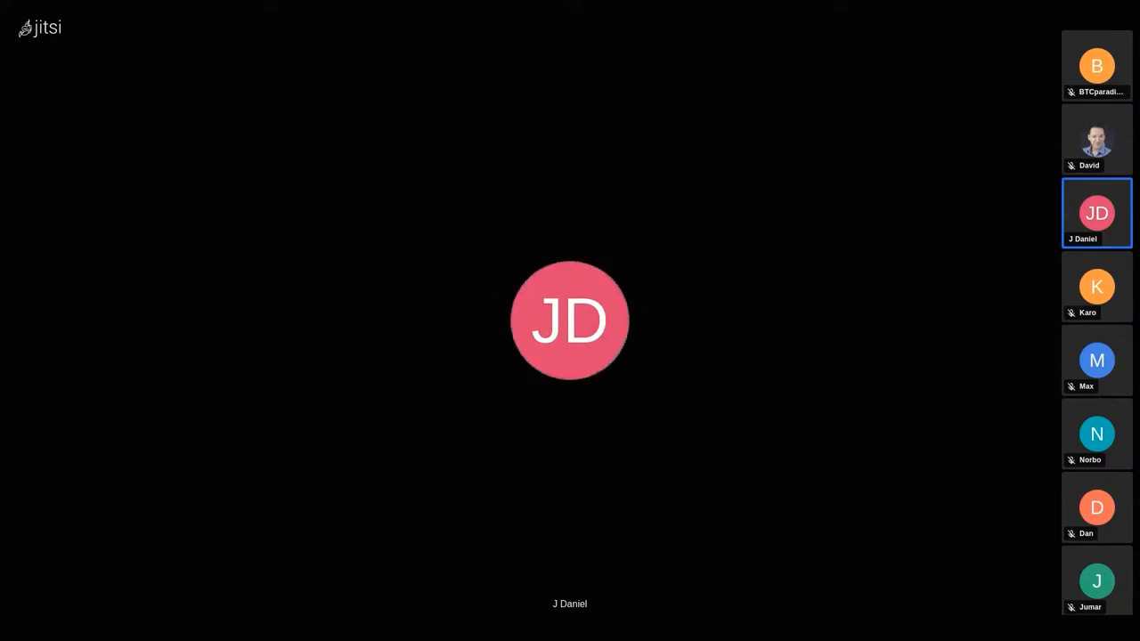
{"action": "left_click", "coordinate": [1096, 139]}
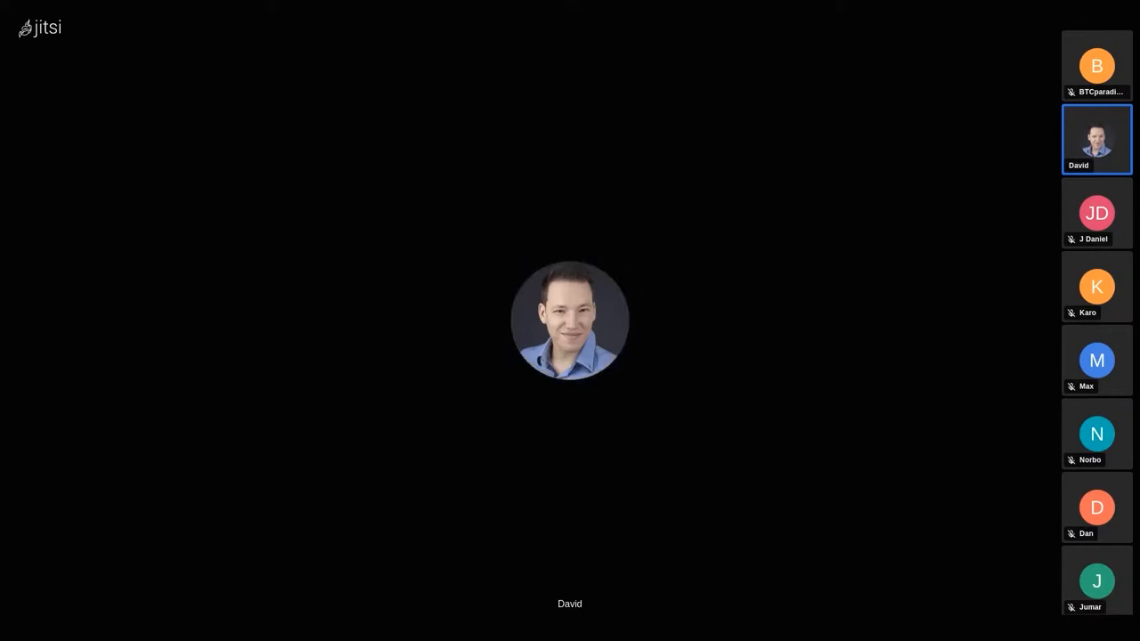
{"action": "left_click", "coordinate": [1096, 213]}
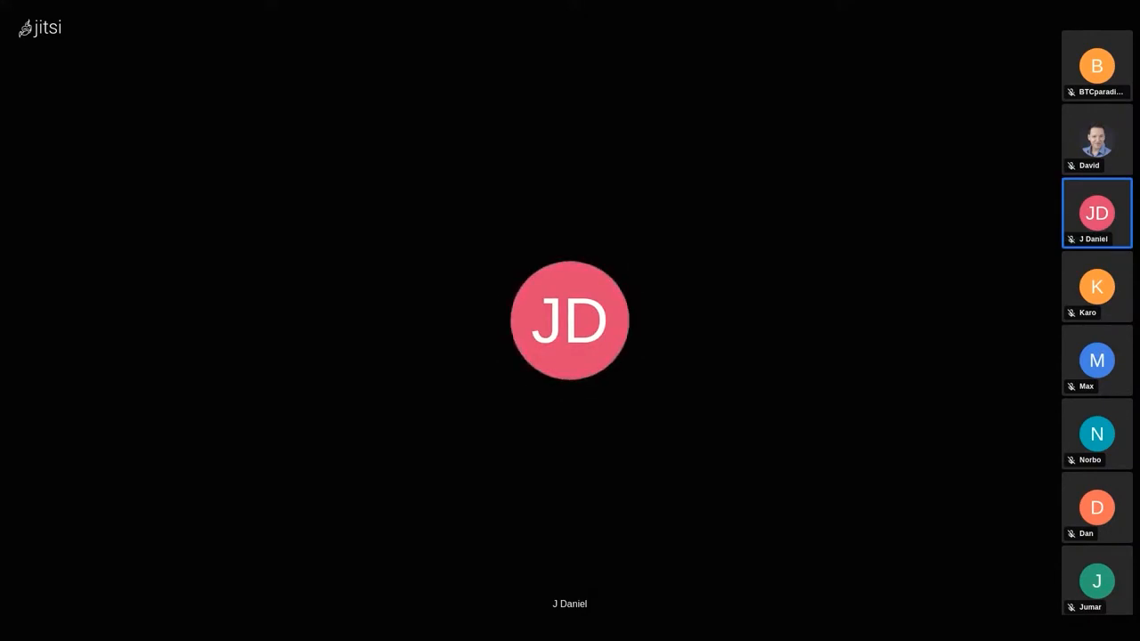
{"action": "left_click", "coordinate": [1096, 65]}
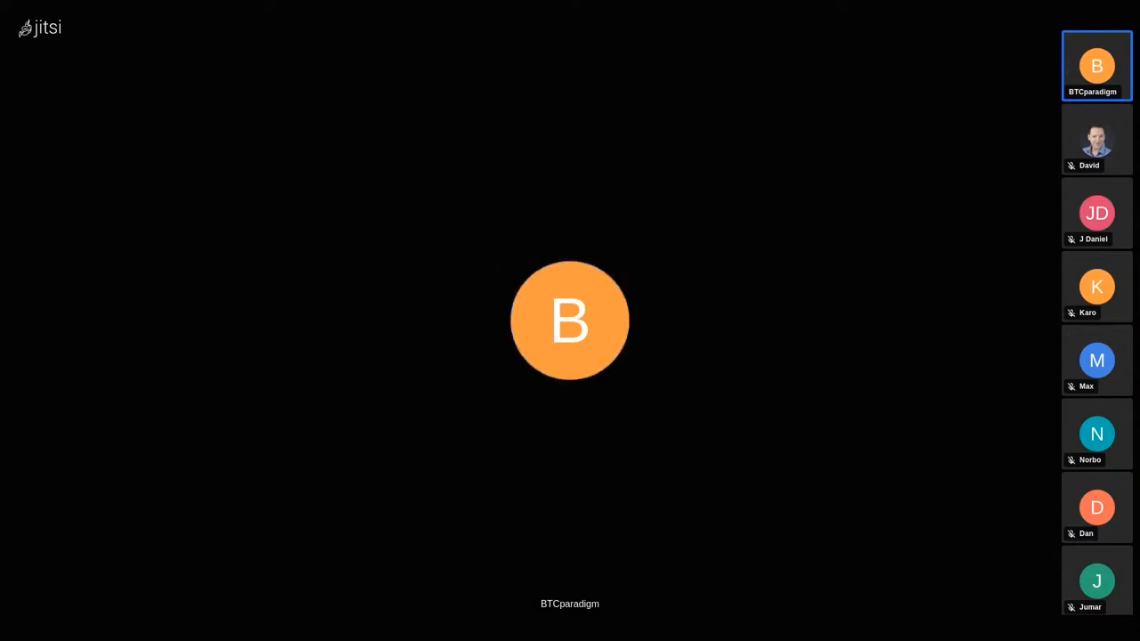
{"action": "left_click", "coordinate": [1097, 359]}
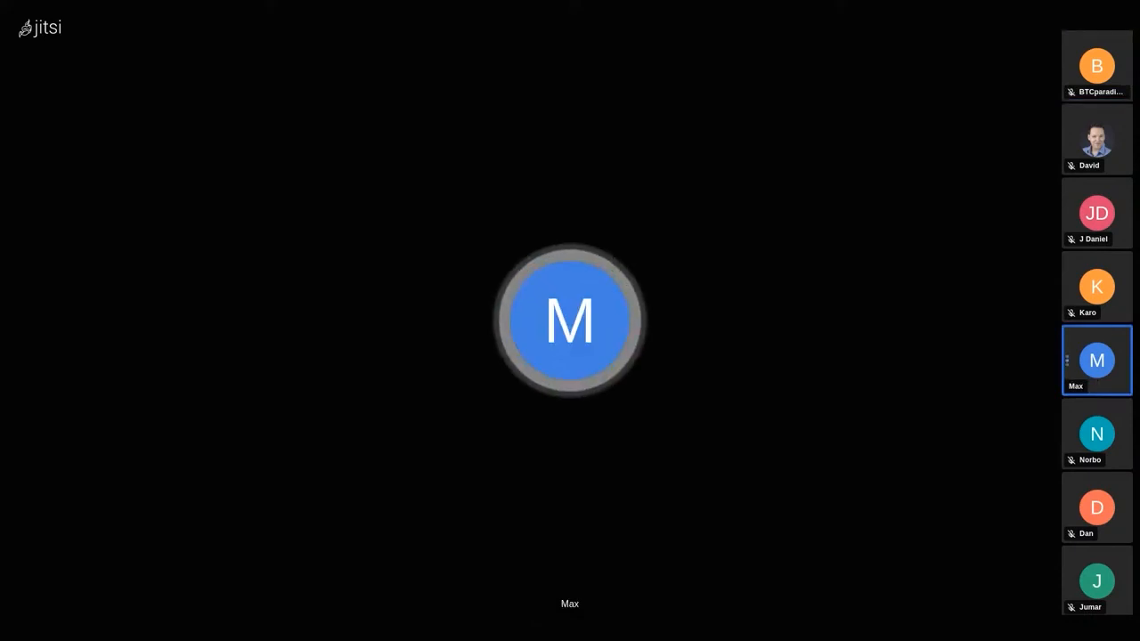
{"action": "left_click", "coordinate": [1096, 65]}
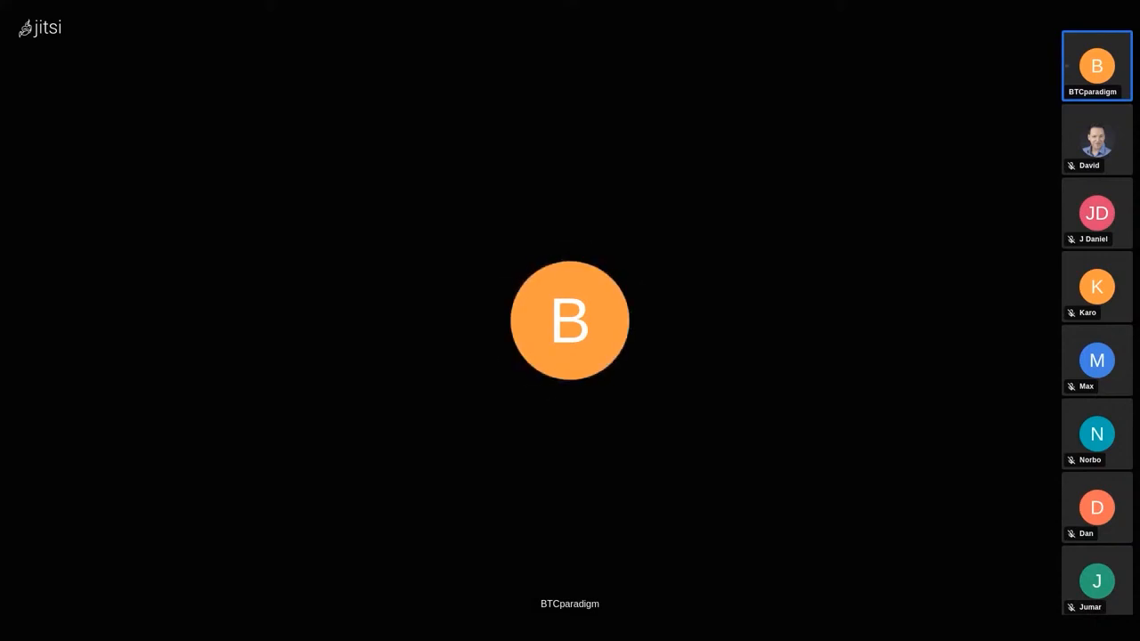
{"action": "left_click", "coordinate": [1097, 213]}
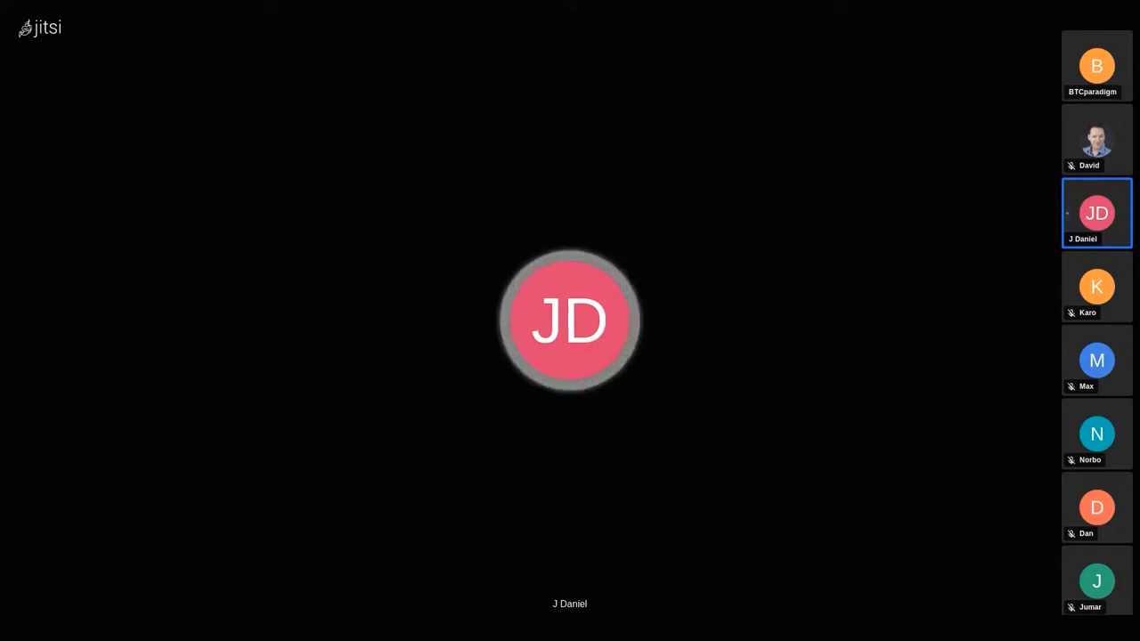
{"action": "left_click", "coordinate": [1096, 65]}
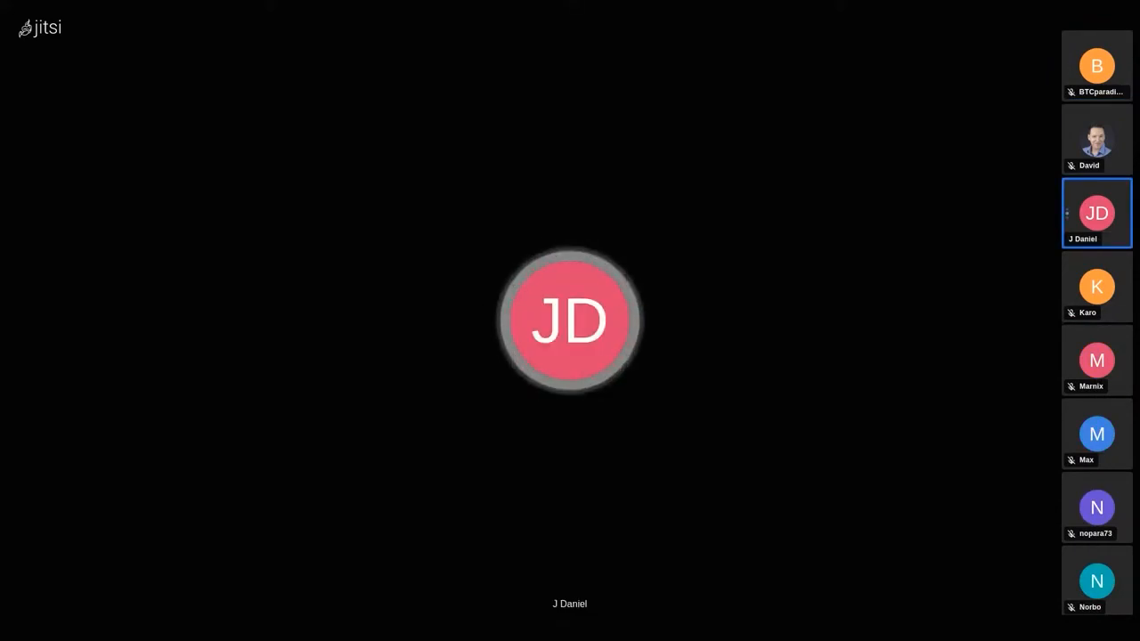
{"action": "left_click", "coordinate": [1096, 139]}
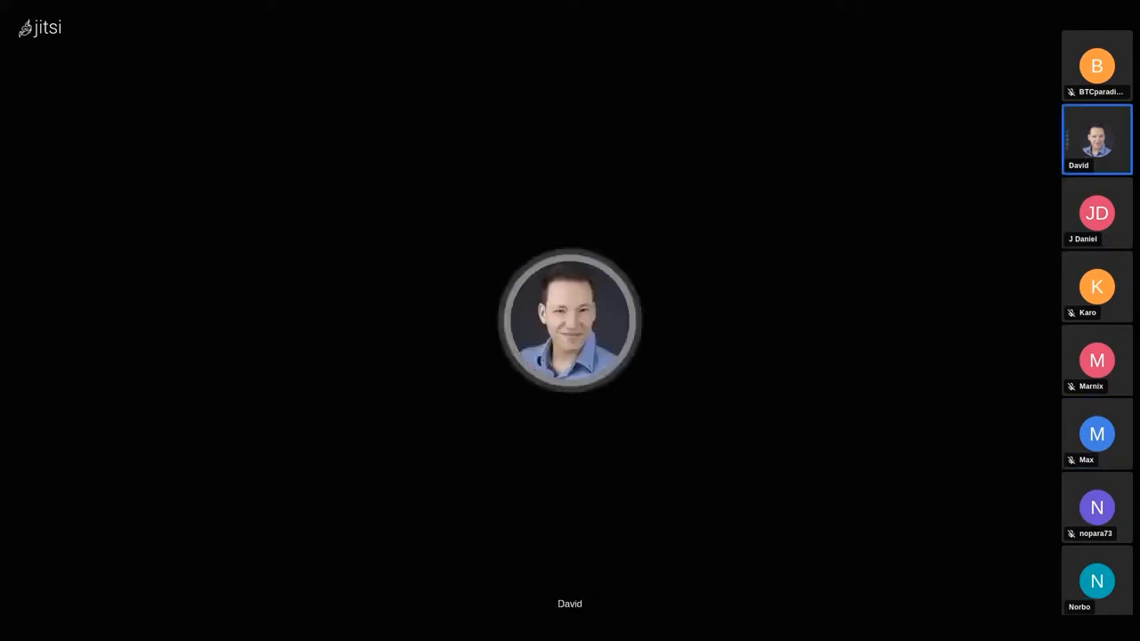